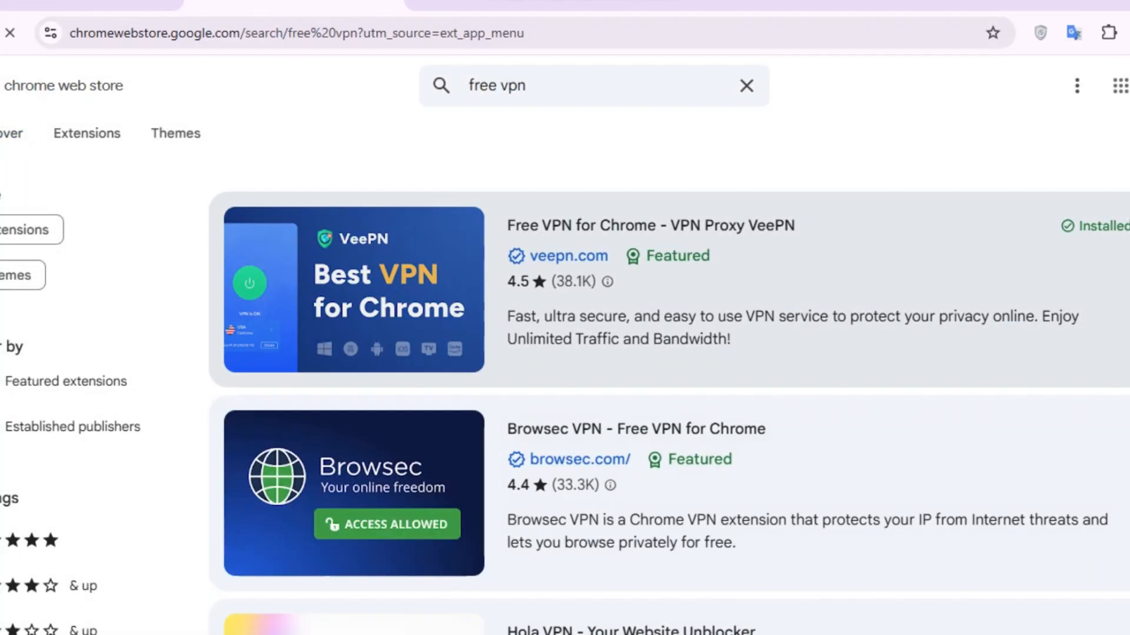
Open the 'Free VPN for Chrome - VPN Proxy VeePN' Web Store page and confirm it's installed
{"action": "left_click", "coordinate": [649, 225]}
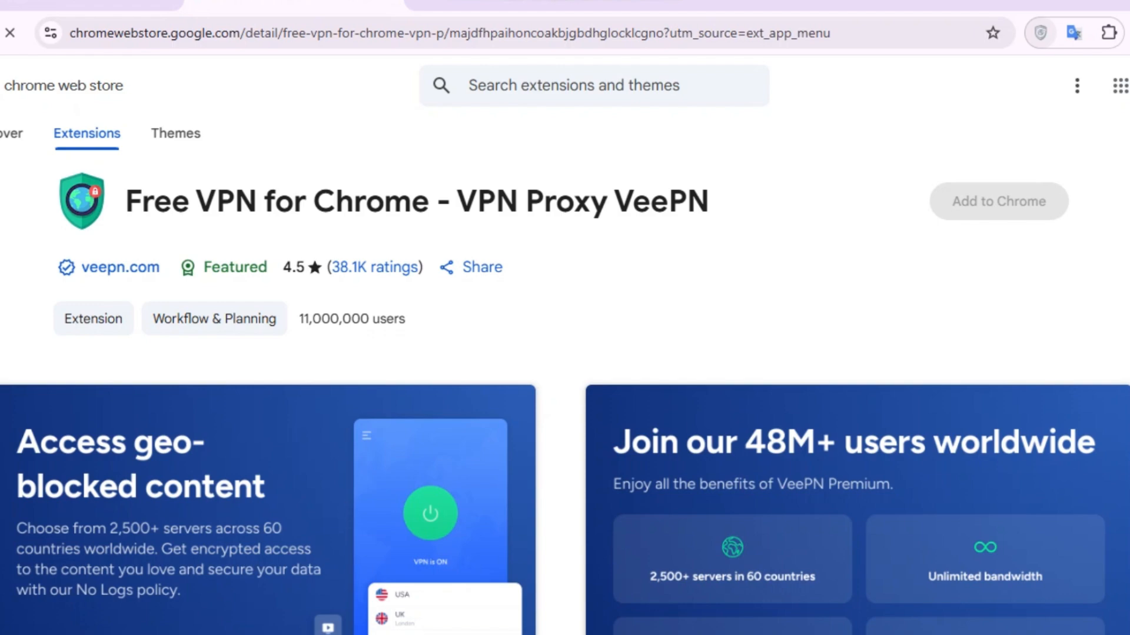
{"action": "left_click", "coordinate": [998, 201]}
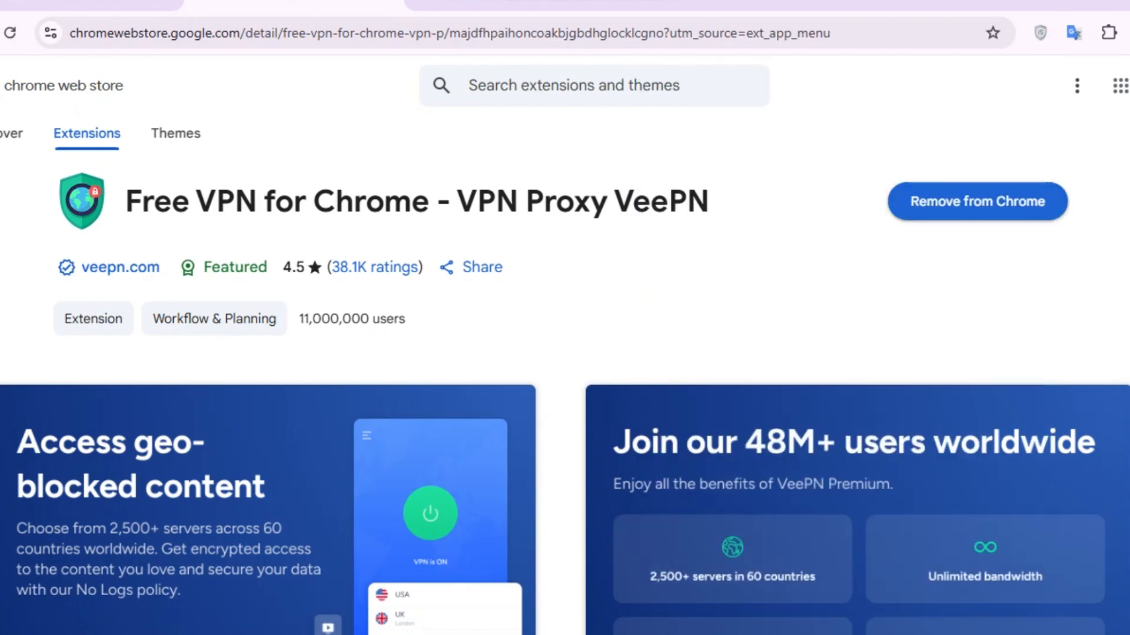
{"action": "left_click", "coordinate": [1040, 32]}
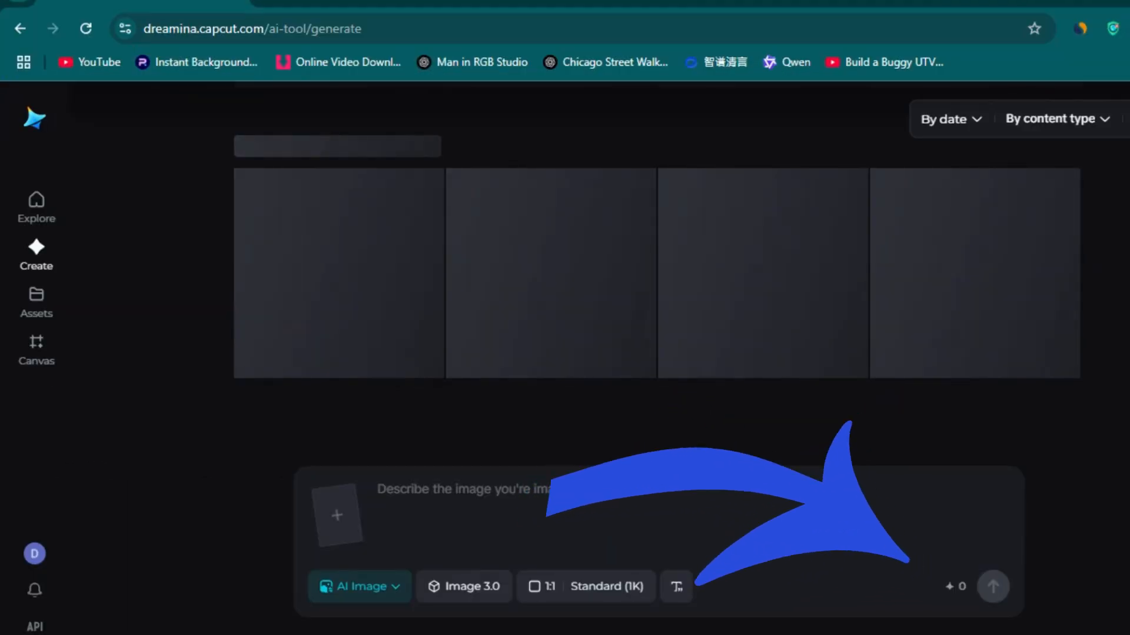
Switch Dreamina's creation mode from AI Image to AI Video
{"action": "left_click", "coordinate": [359, 586]}
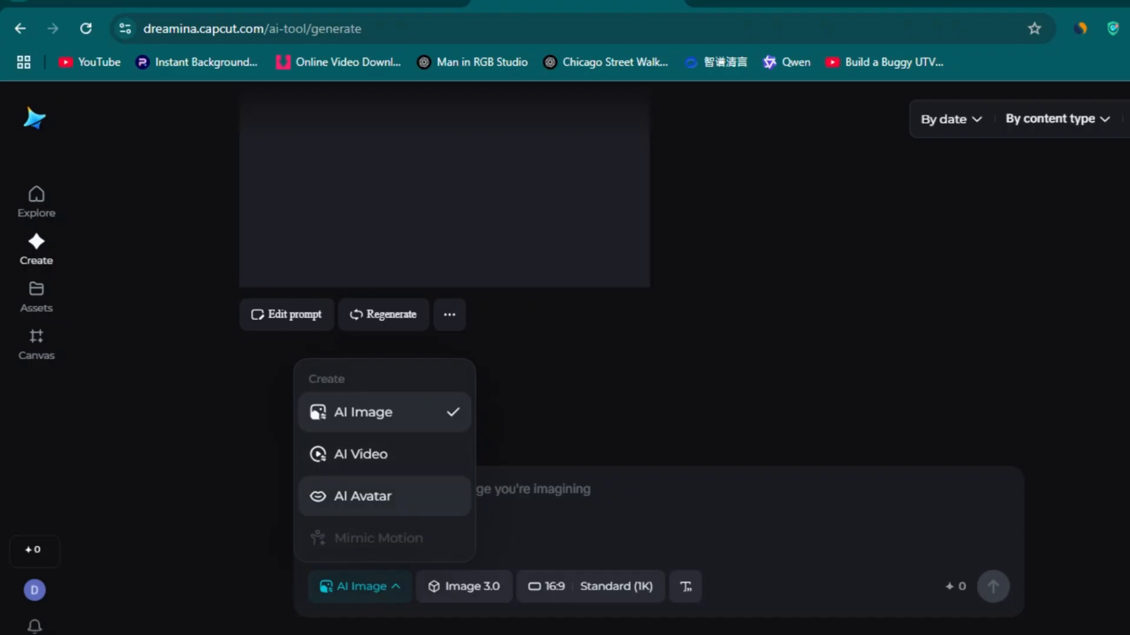
{"action": "left_click", "coordinate": [361, 453]}
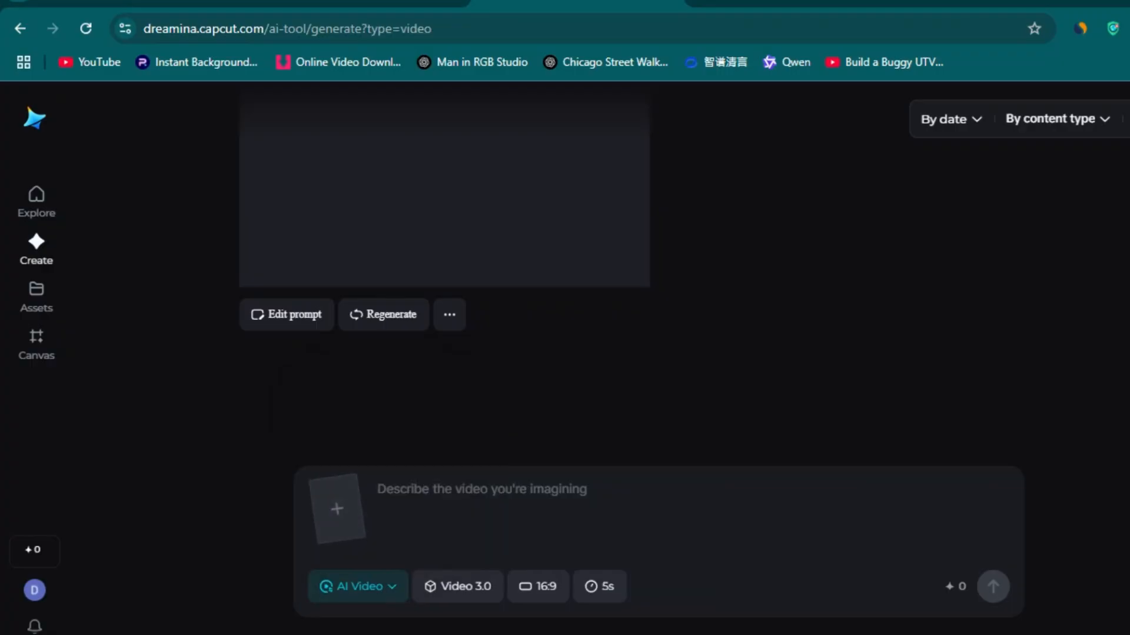
{"action": "mouse_move", "coordinate": [336, 508]}
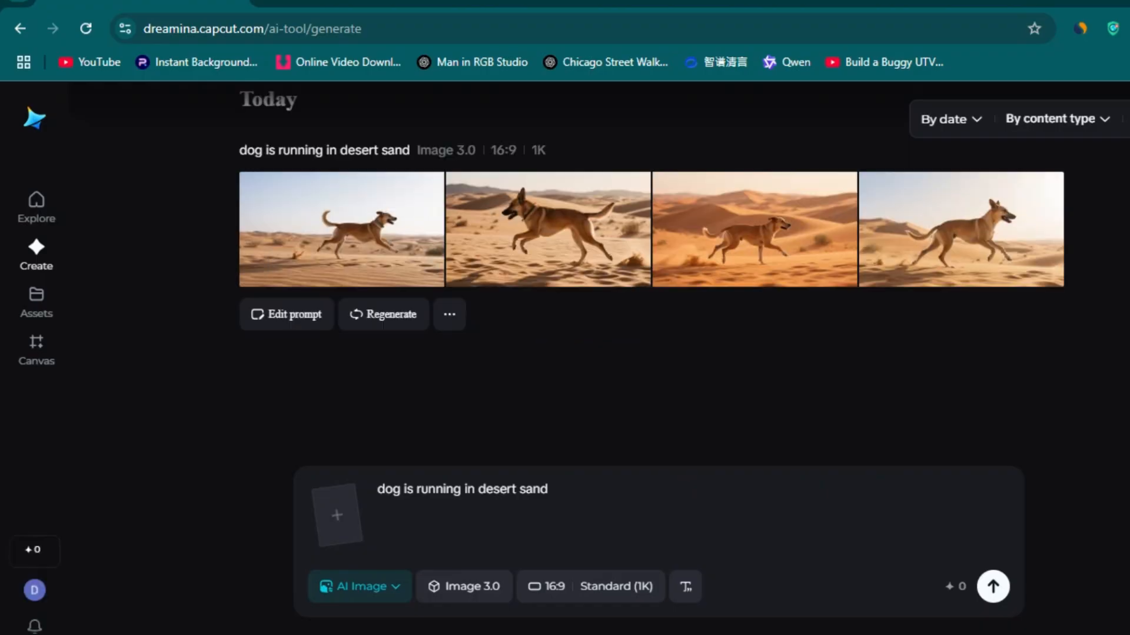
{"action": "mouse_move", "coordinate": [341, 229]}
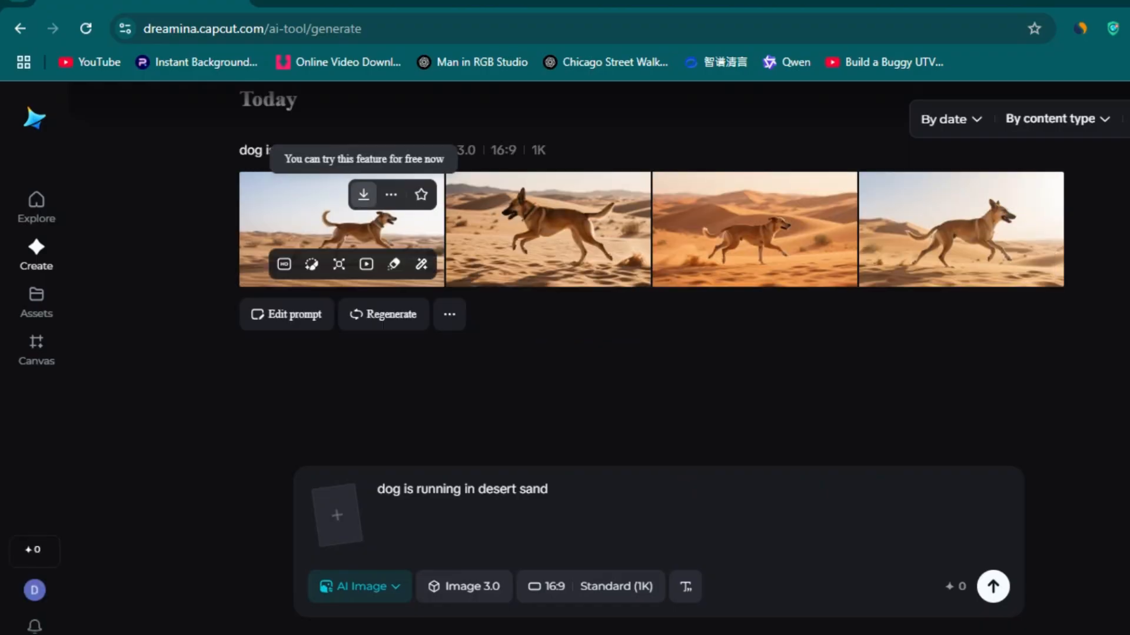
Switch Dreamina to AI Video and type the 'The dog is running' prompt
{"action": "left_click", "coordinate": [359, 586]}
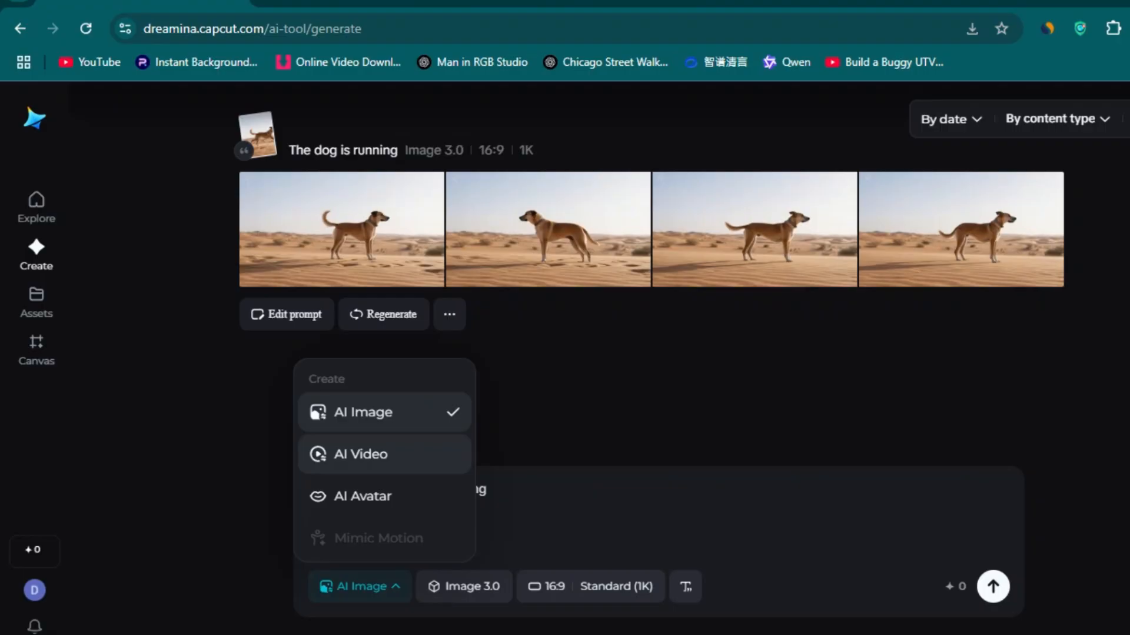
{"action": "left_click", "coordinate": [359, 454]}
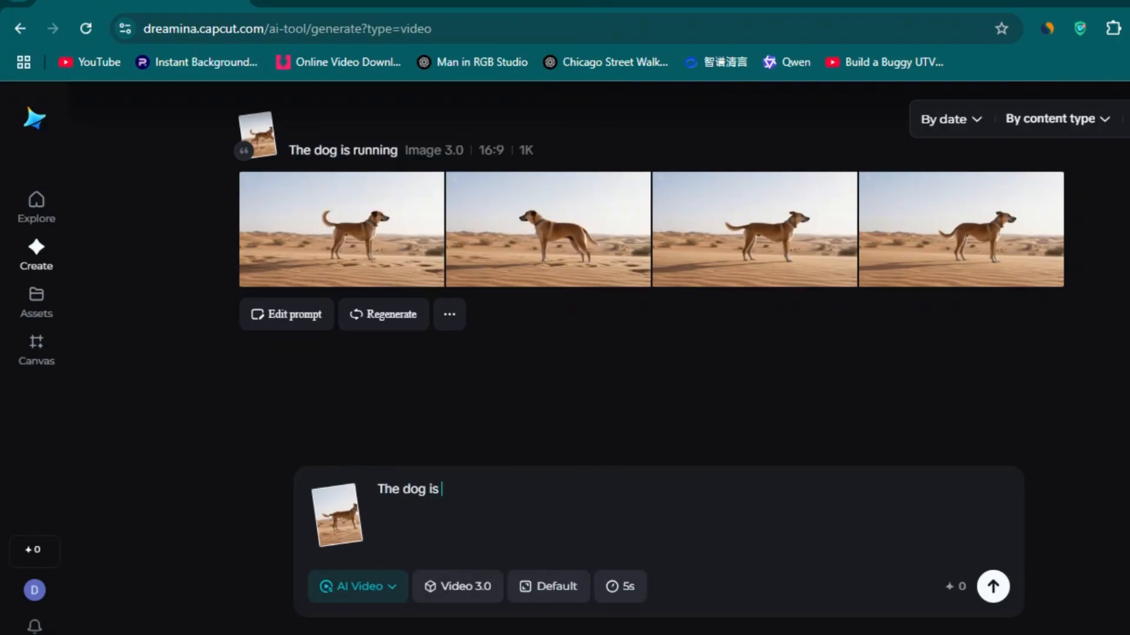
{"action": "type", "text": "running"}
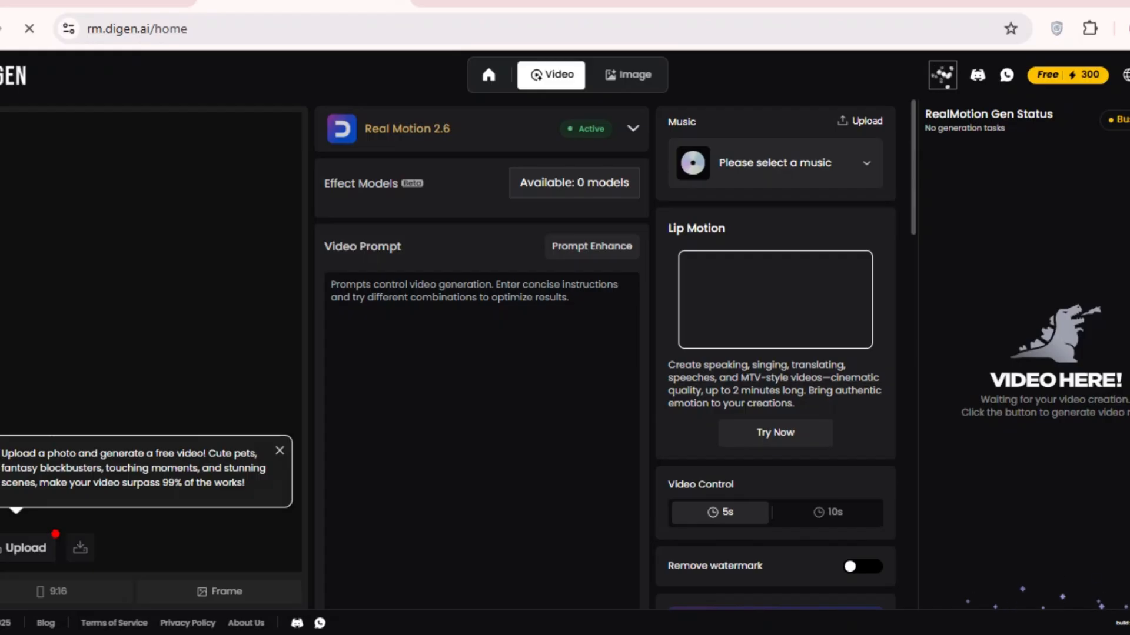
Generate a 'dog running in snow' image, send it to Video, and type 'the dog is running'
{"action": "left_click", "coordinate": [626, 74]}
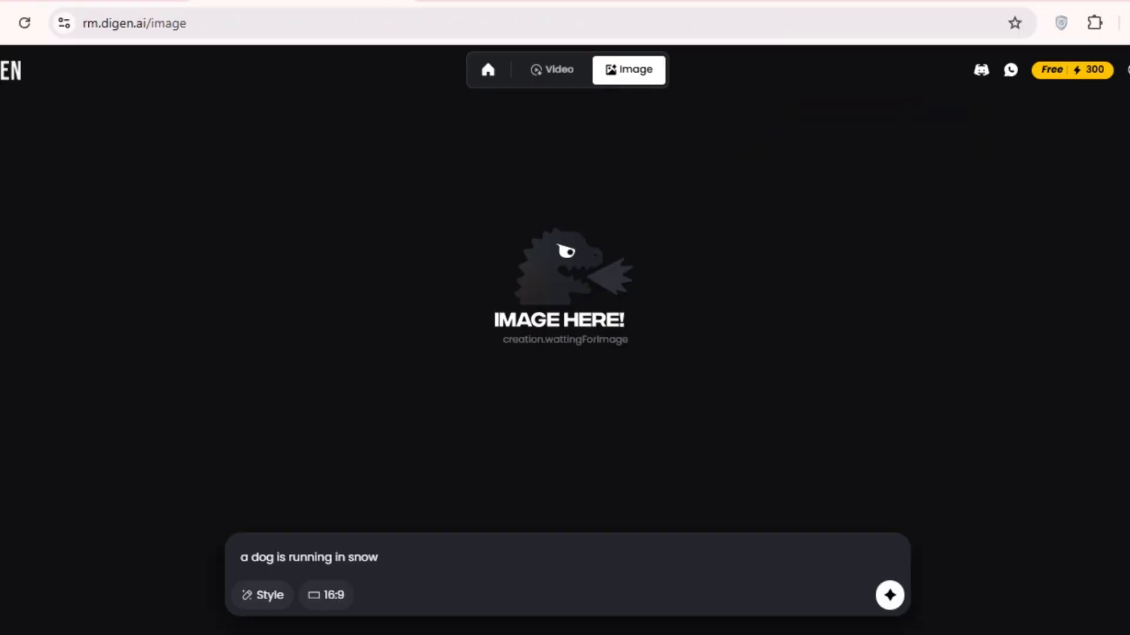
{"action": "left_click", "coordinate": [261, 595]}
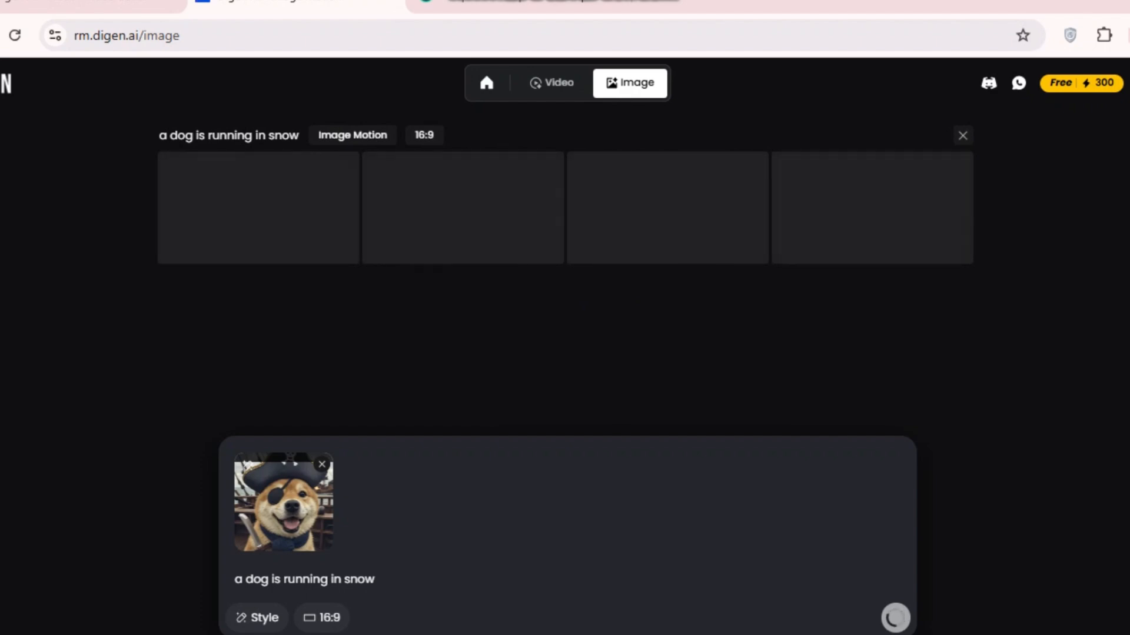
{"action": "left_click", "coordinate": [549, 82]}
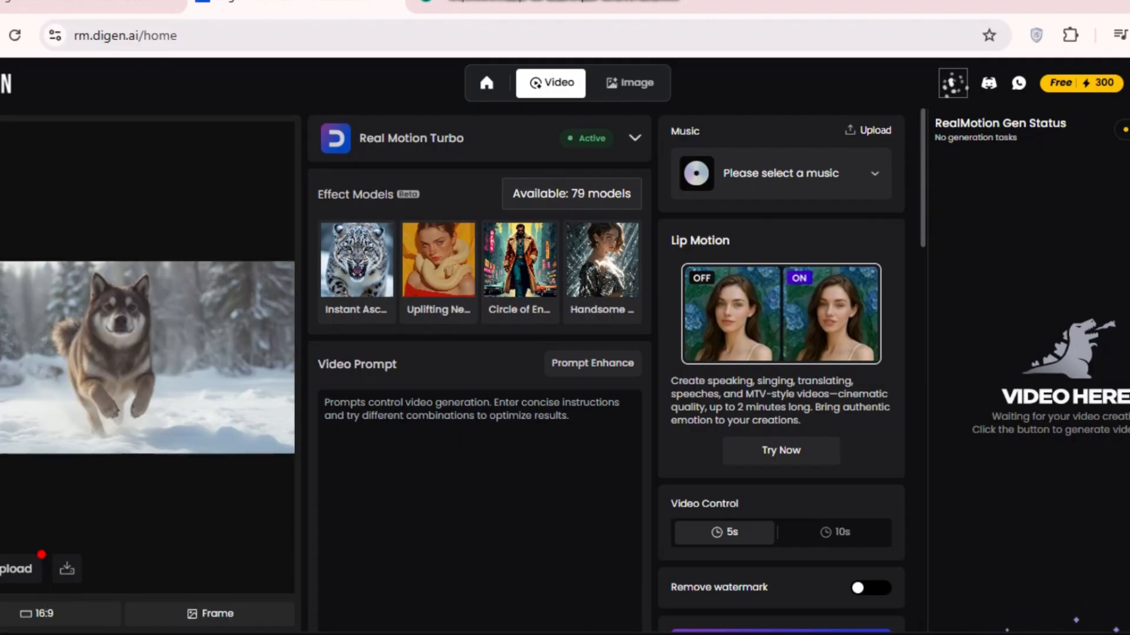
{"action": "type", "text": "the dog is runn"}
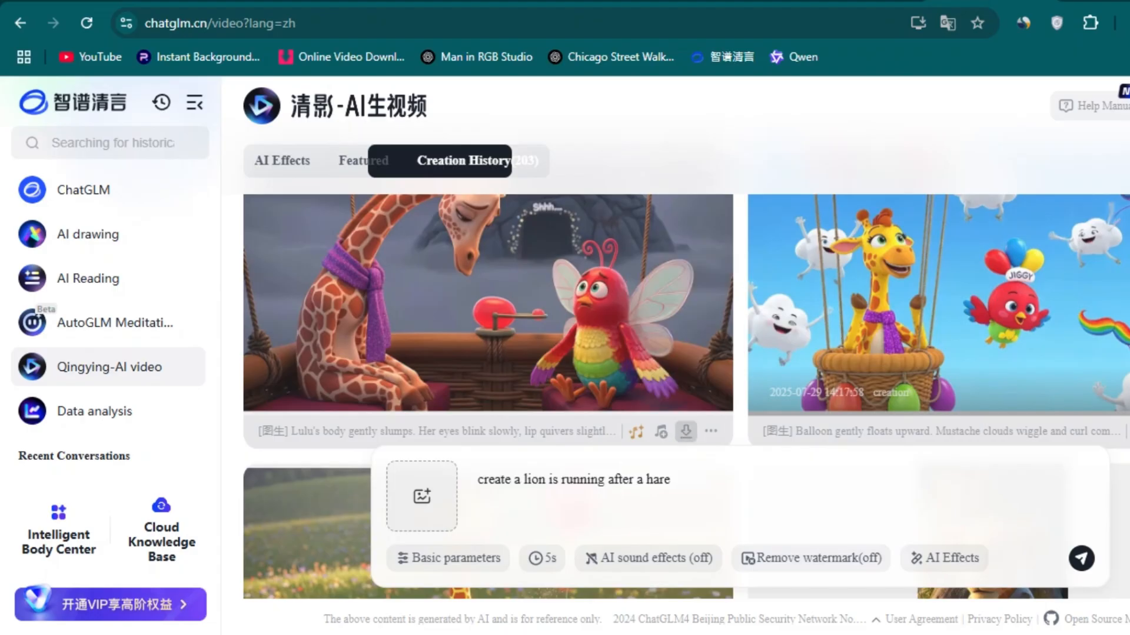
{"action": "mouse_move", "coordinate": [685, 431]}
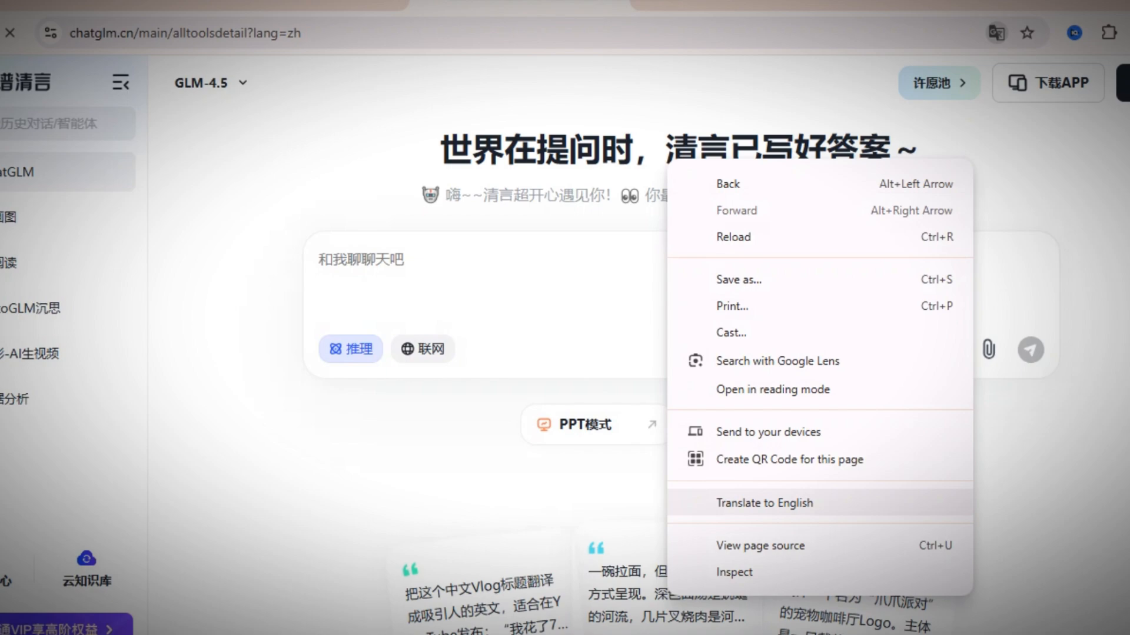
Translate the Chinese ChatGLM page into English from the context menu
{"action": "left_click", "coordinate": [763, 502]}
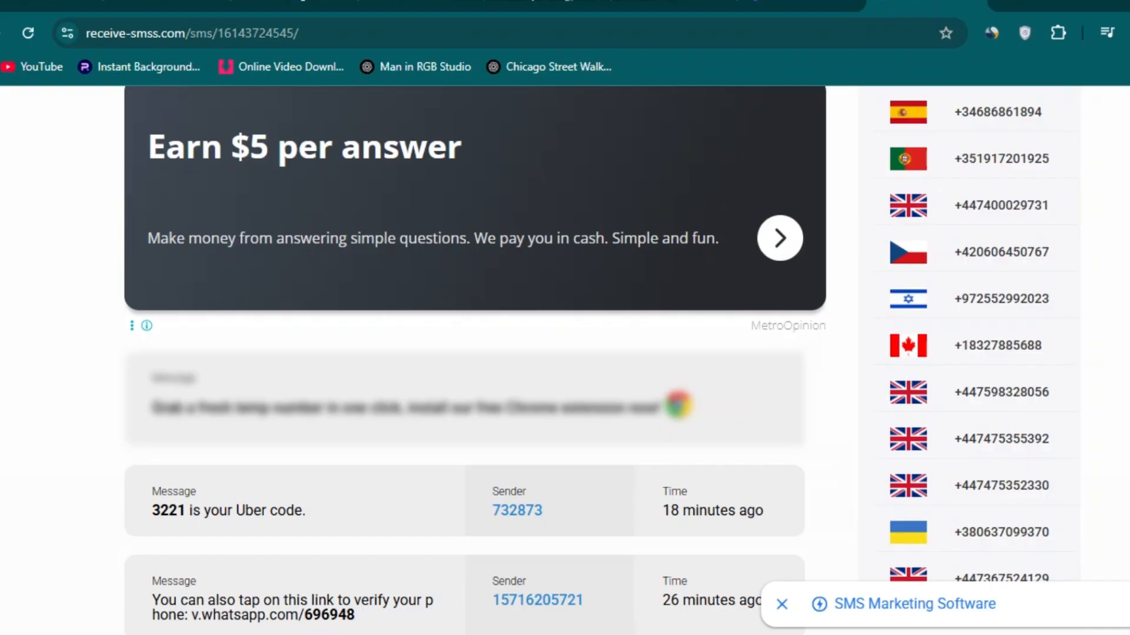
{"action": "scroll", "scroll_direction": "down", "scroll_amount": 3}
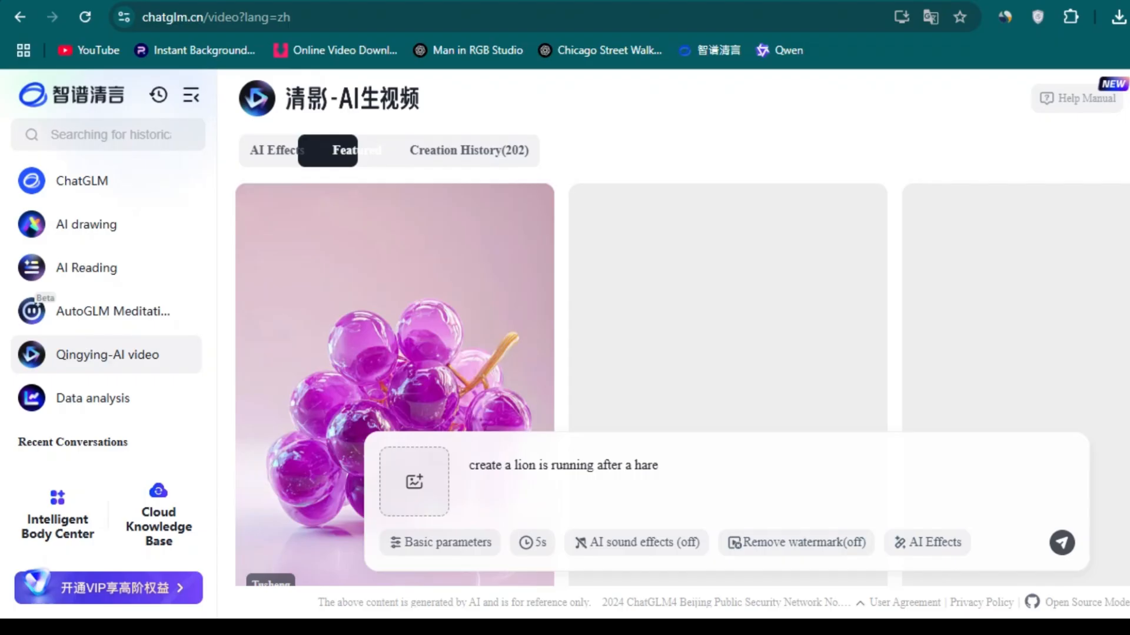
Send the 'create a lion is running after a hare' video prompt
{"action": "left_click", "coordinate": [455, 150]}
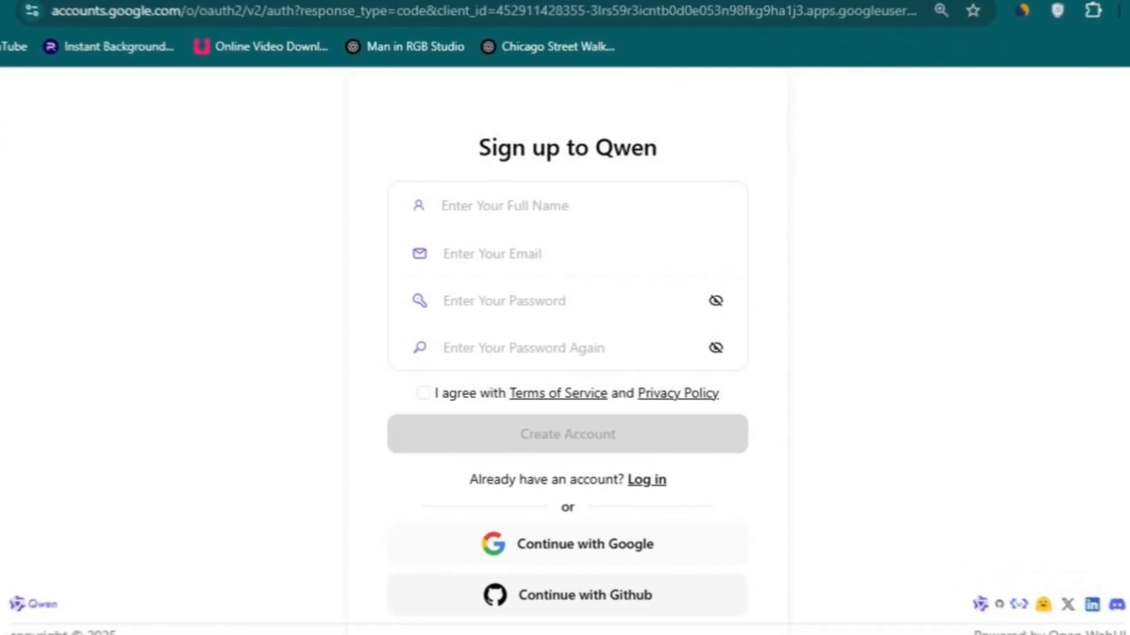
Continue with Google and slide the verification bar to complete sign-in
{"action": "left_click", "coordinate": [567, 543]}
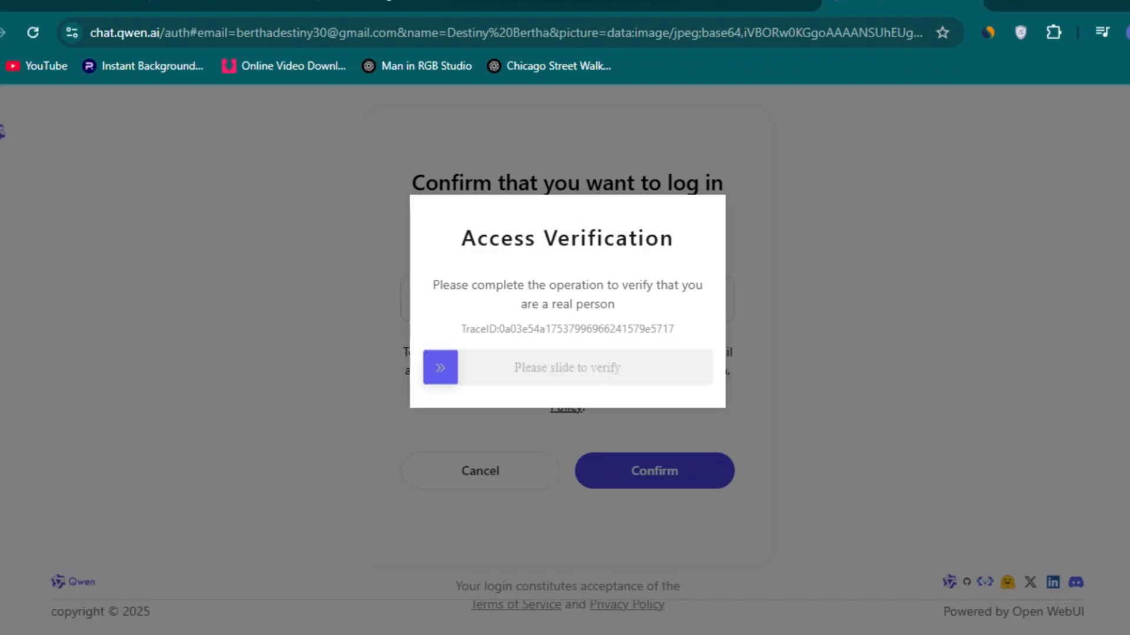
{"action": "left_click_drag", "start_coordinate": [440, 367], "coordinate": [692, 367]}
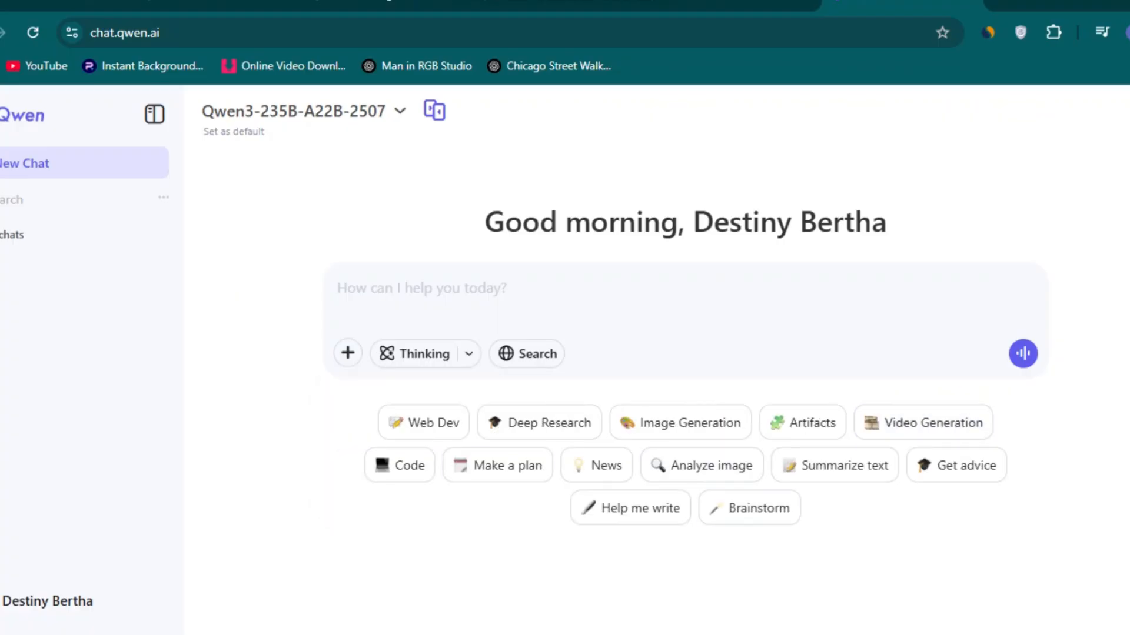
Switch Qwen Chat to Image Generation at 16:9 and enter a girl-dancing-on-the-moon prompt
{"action": "left_click", "coordinate": [932, 423]}
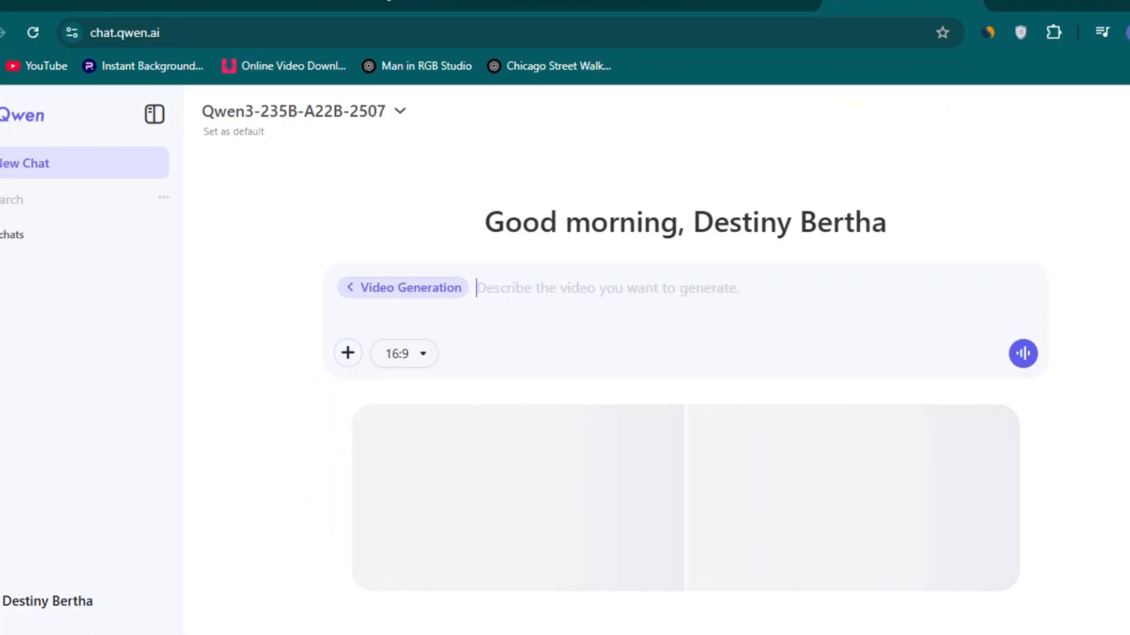
{"action": "left_click", "coordinate": [349, 288]}
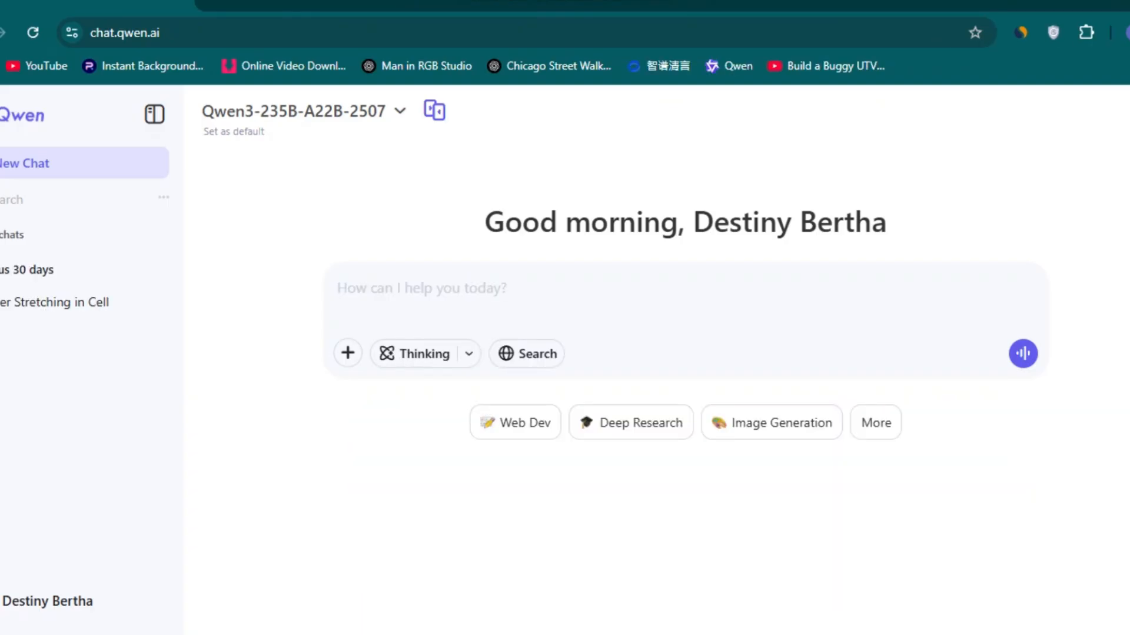
{"action": "left_click", "coordinate": [770, 422]}
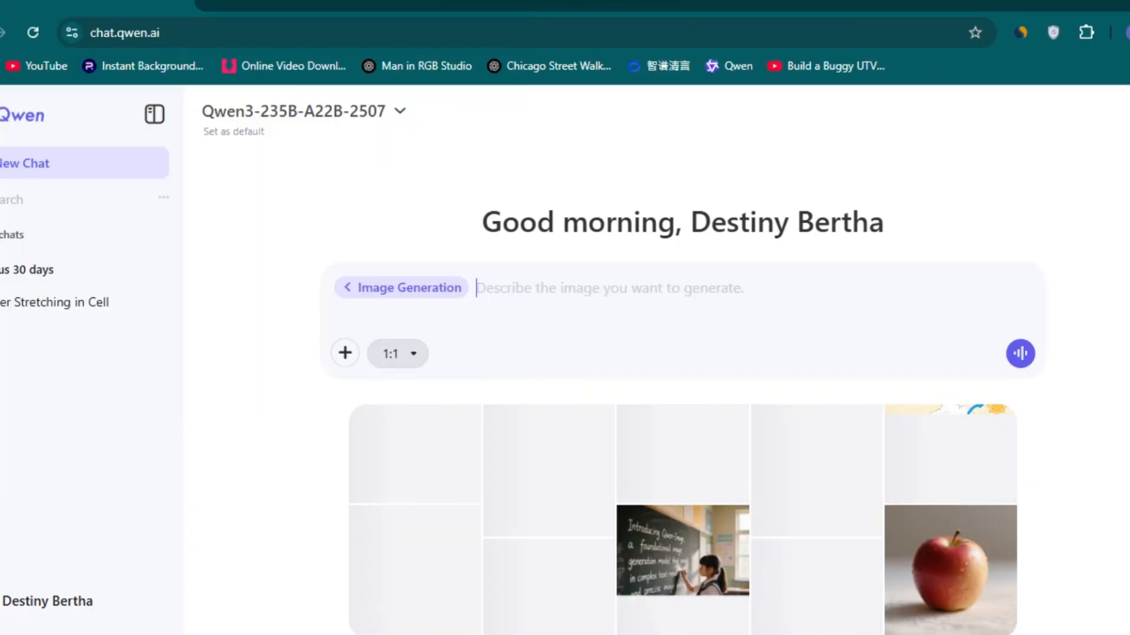
{"action": "left_click", "coordinate": [396, 353]}
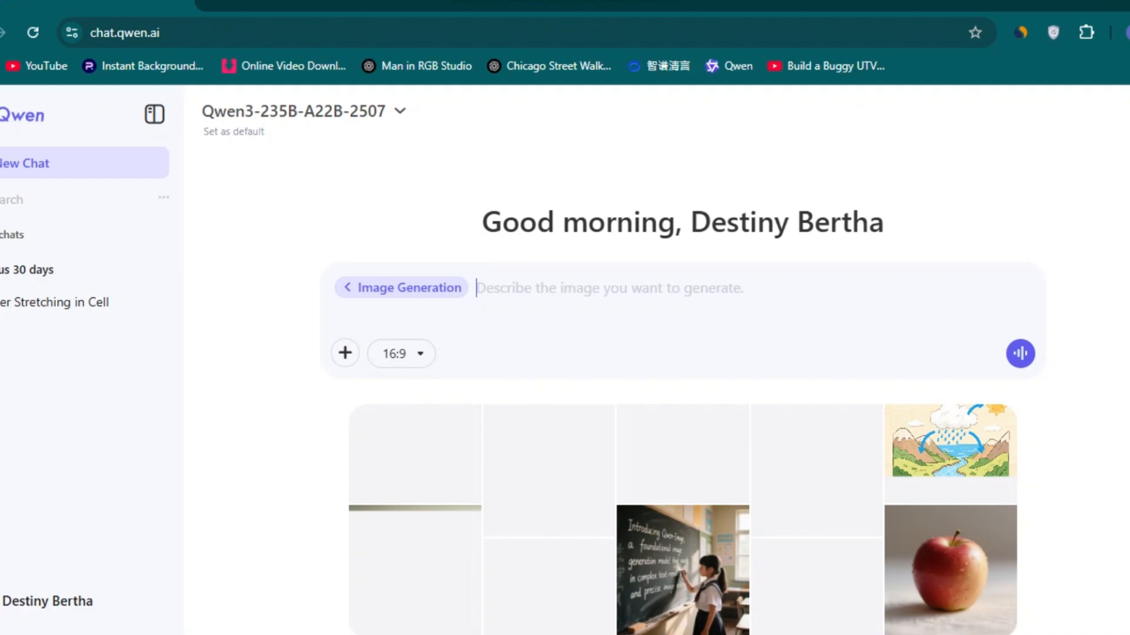
{"action": "type", "text": "a girl is dancing on the"}
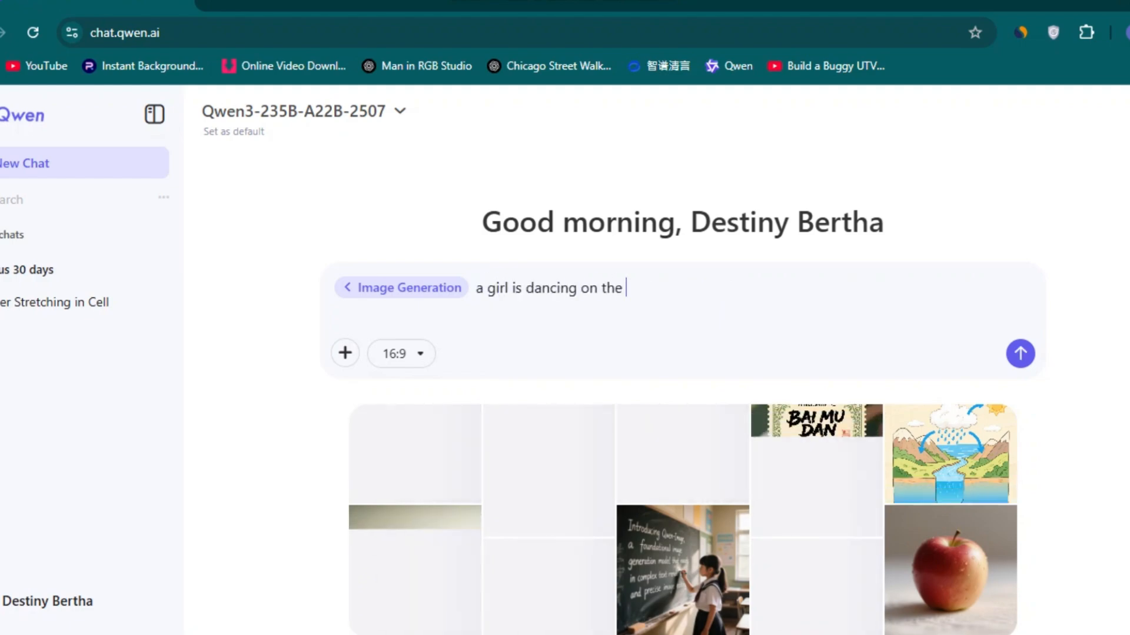
{"action": "type", "text": "moon wearing a Laker"}
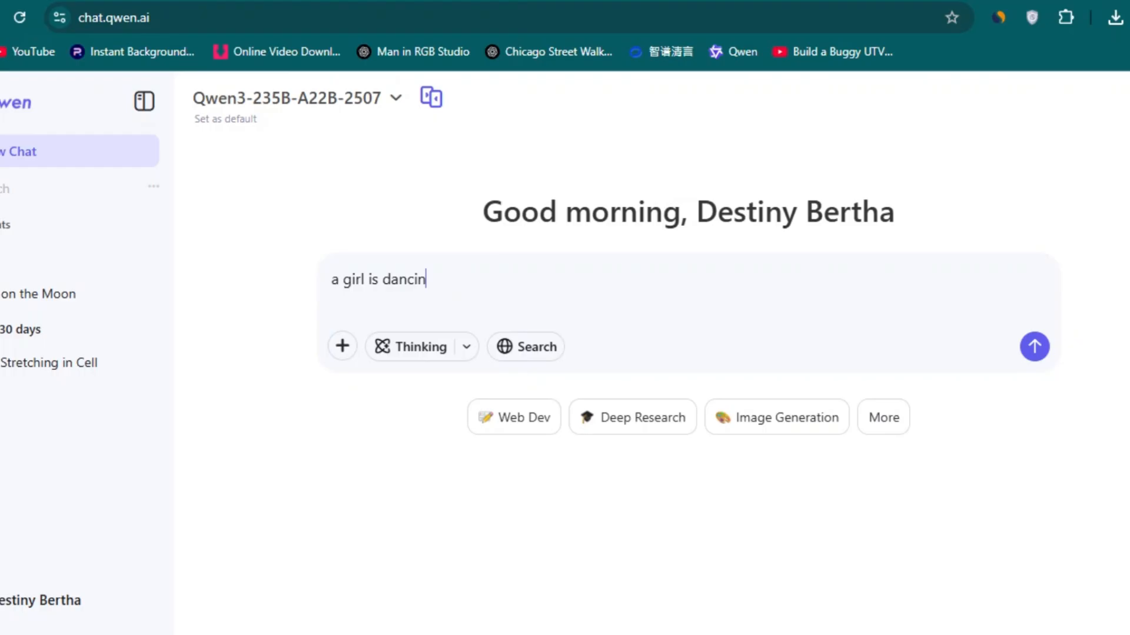
{"action": "type", "text": "g on the moon. she is we"}
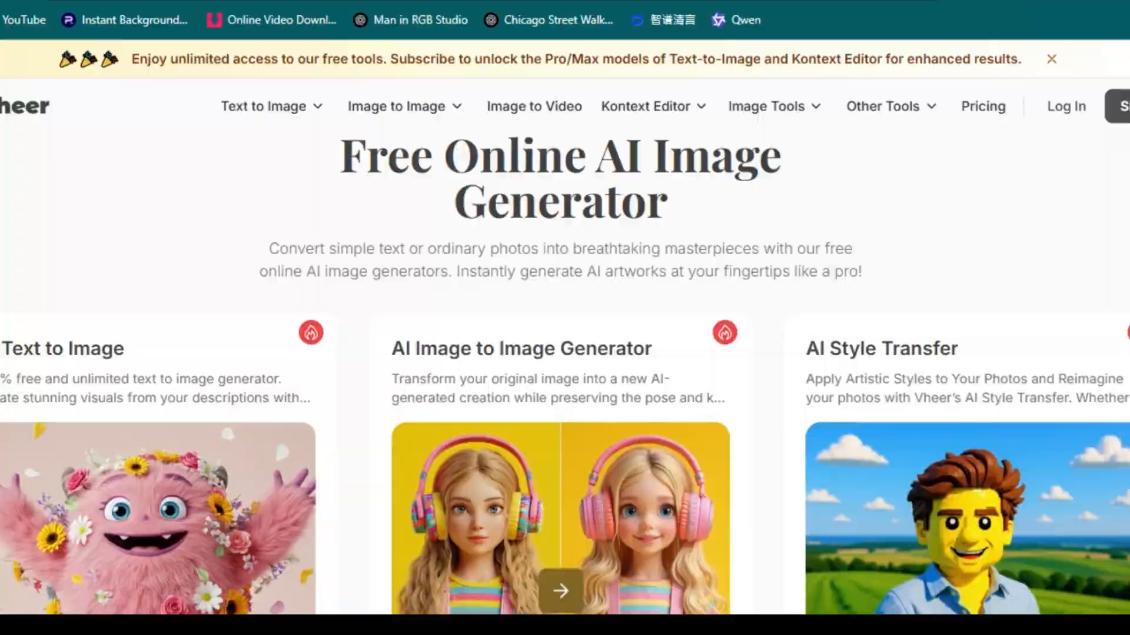
Open Vheer's Text to Image generator and type 'a girl is walking on the moon. pixar'
{"action": "left_click", "coordinate": [263, 106]}
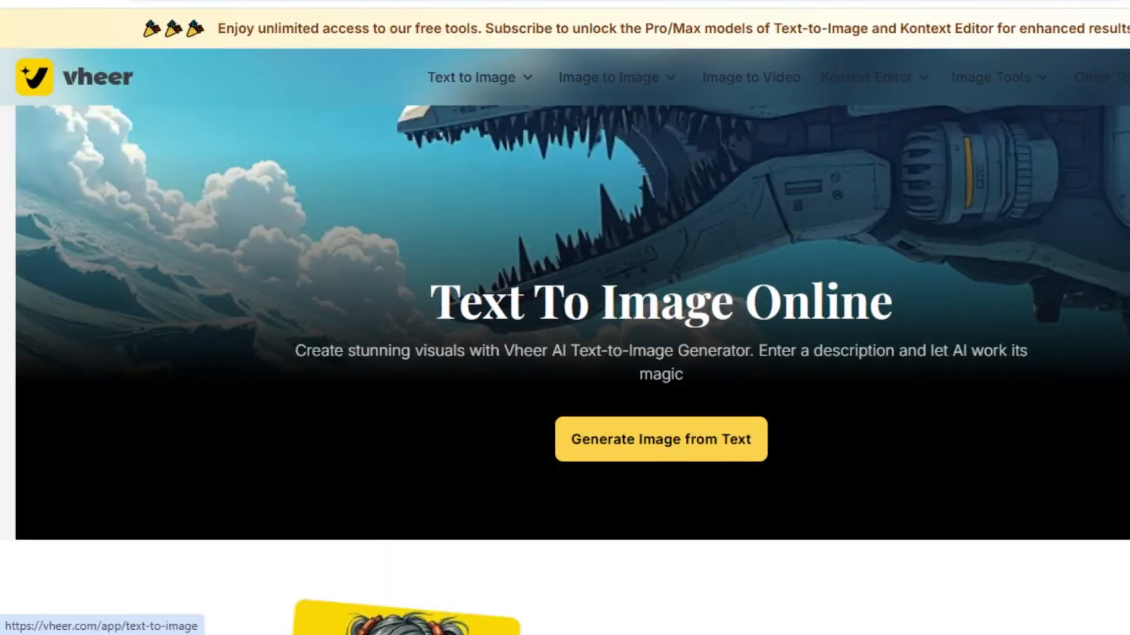
{"action": "type", "text": "a girl is walking on the moo"}
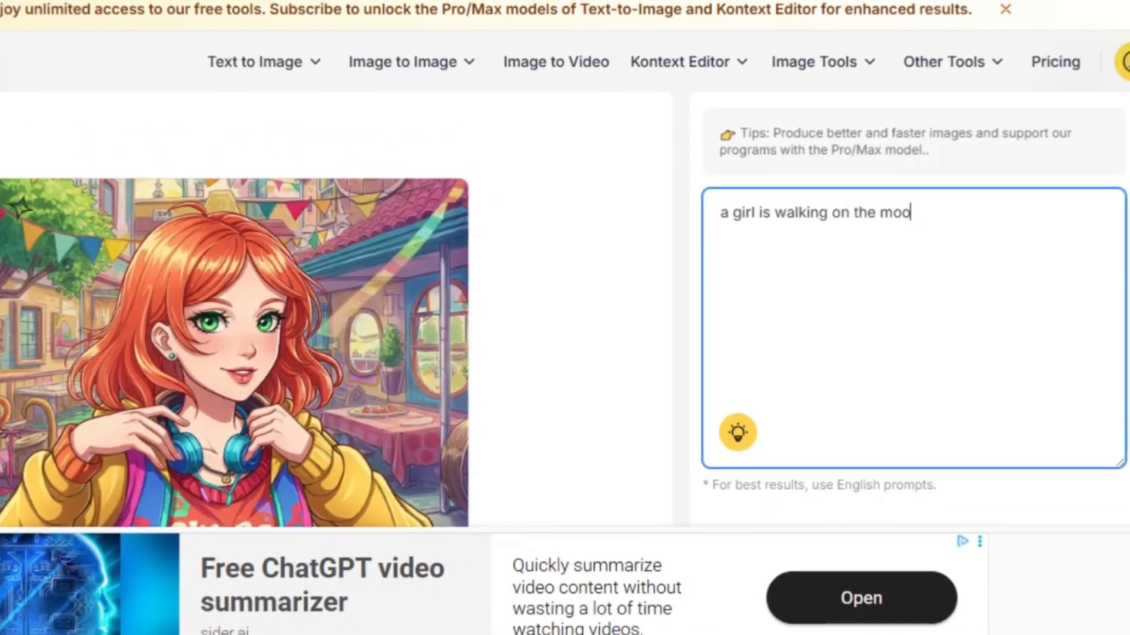
{"action": "type", "text": "n. pix"}
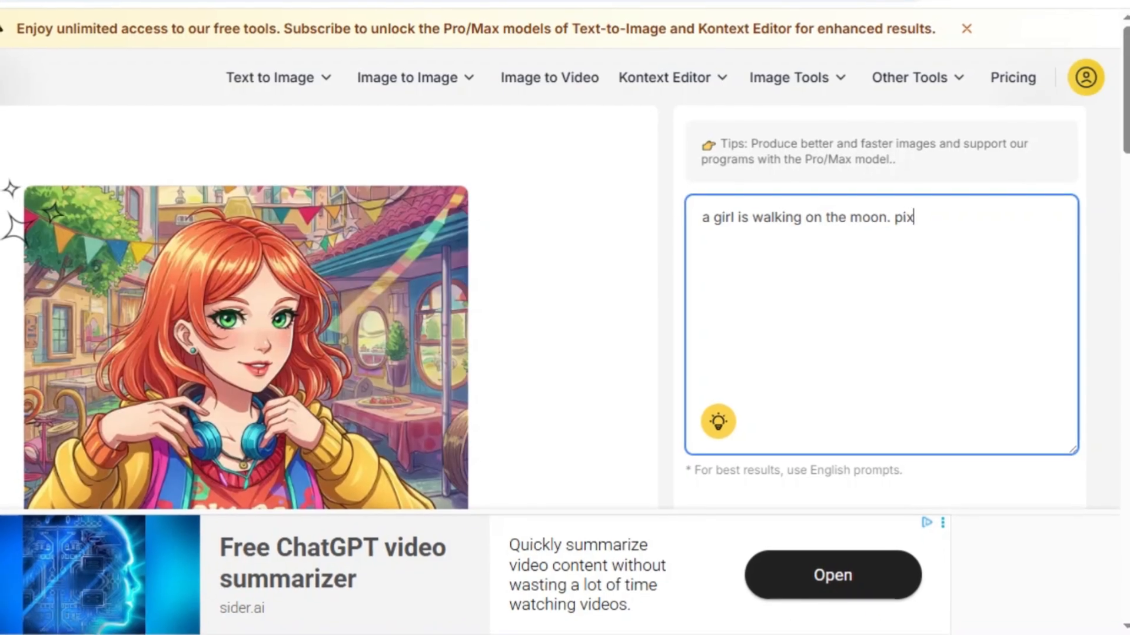
{"action": "type", "text": "ar"}
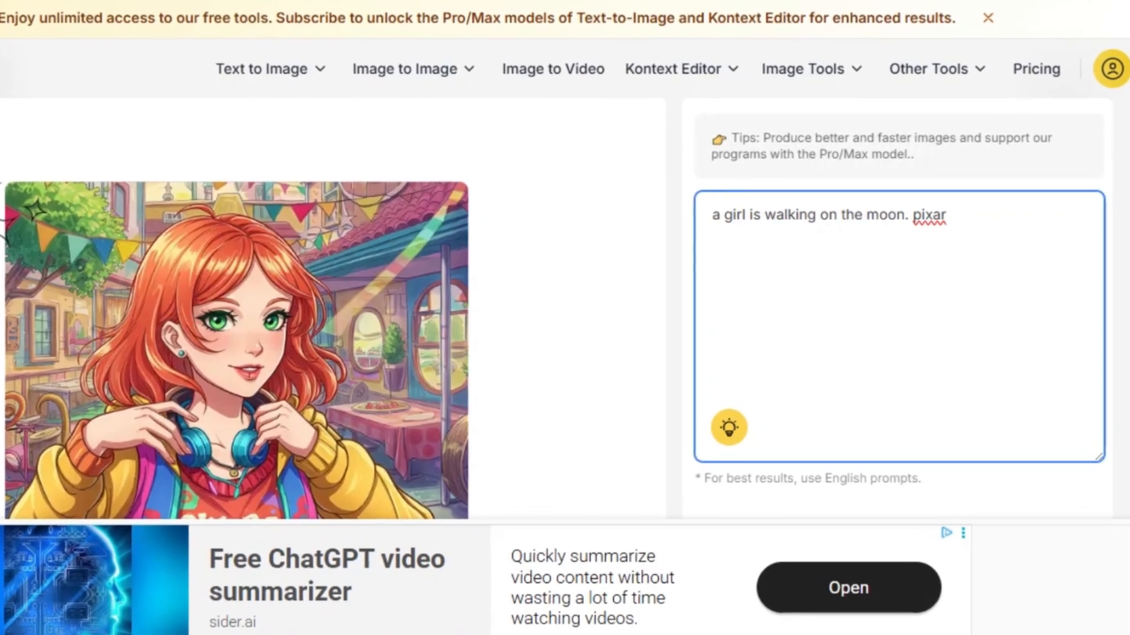